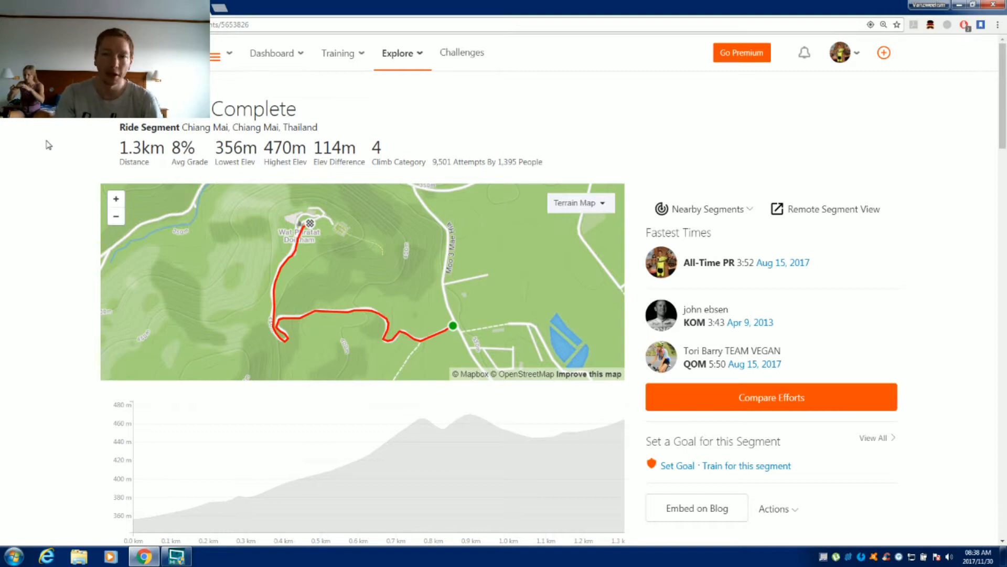
pyautogui.moveTo(122, 138)
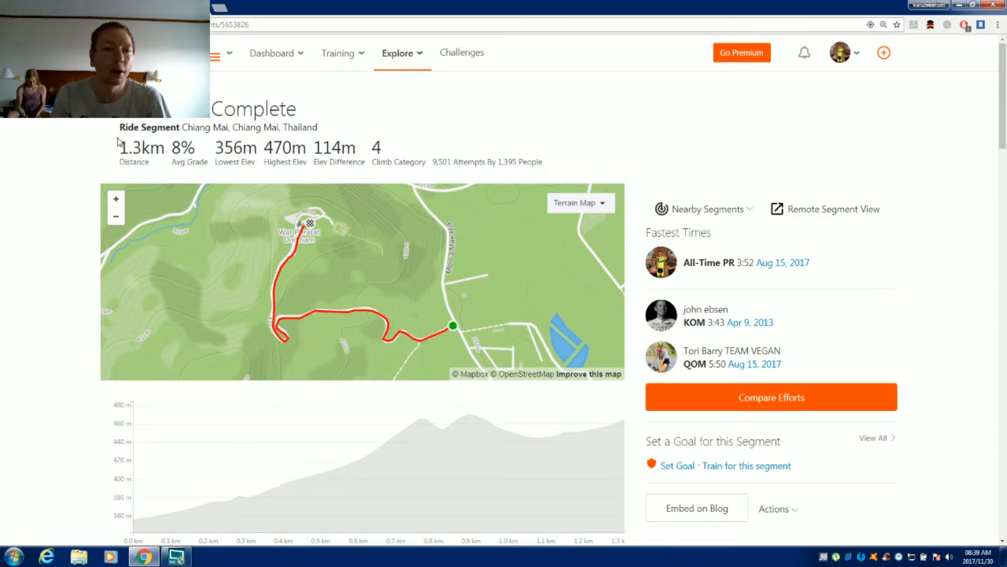
pyautogui.moveTo(168, 154)
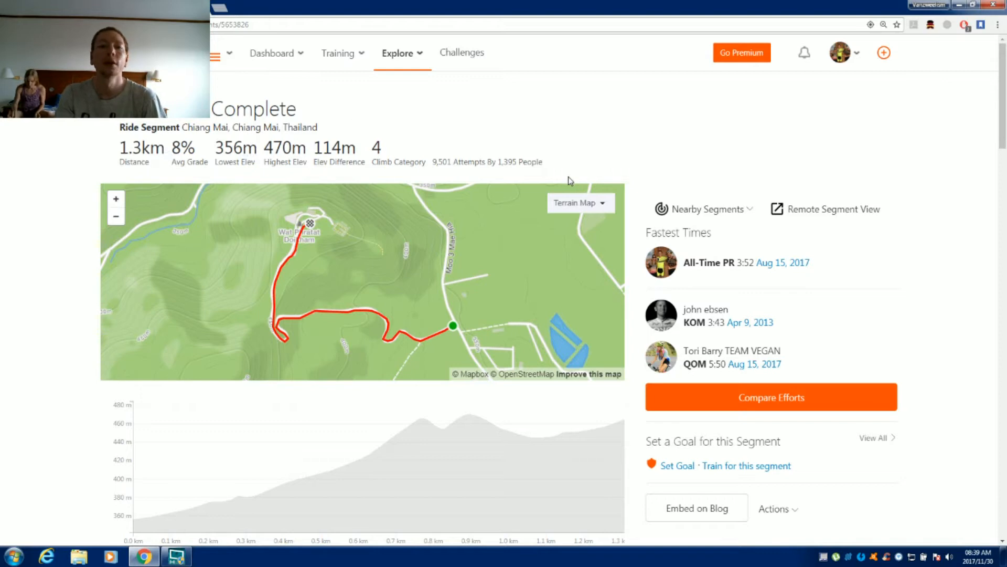
pyautogui.moveTo(556, 204)
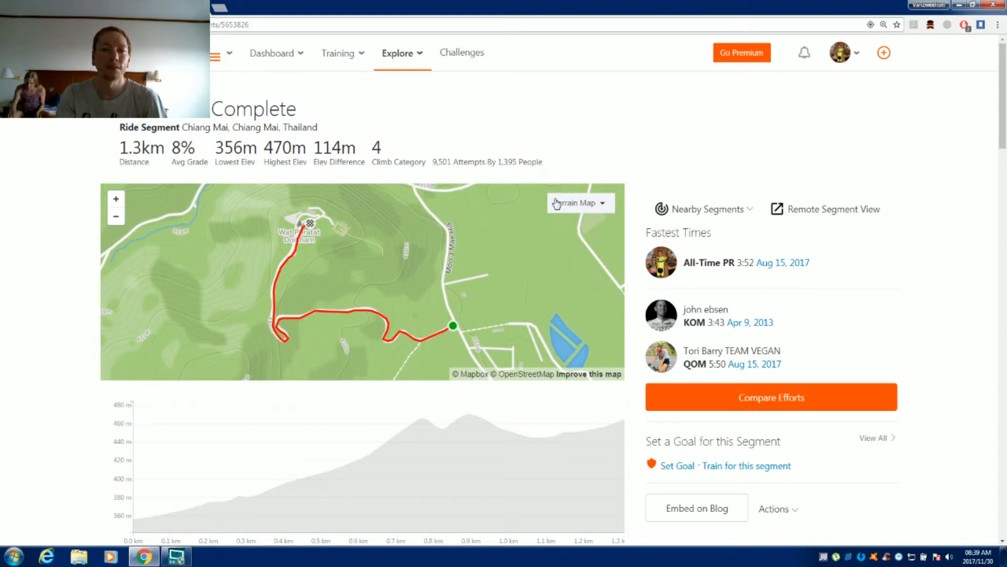
# Scroll down past the elevation profile and recent efforts to the all-time leaderboard (2 of 1395, best 3:52)
pyautogui.scroll(-3)
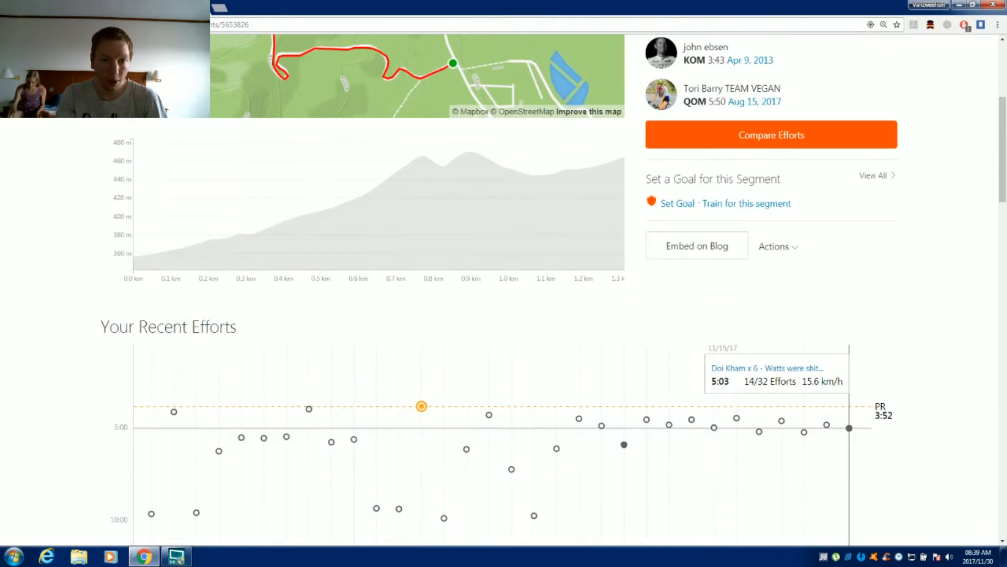
pyautogui.scroll(3)
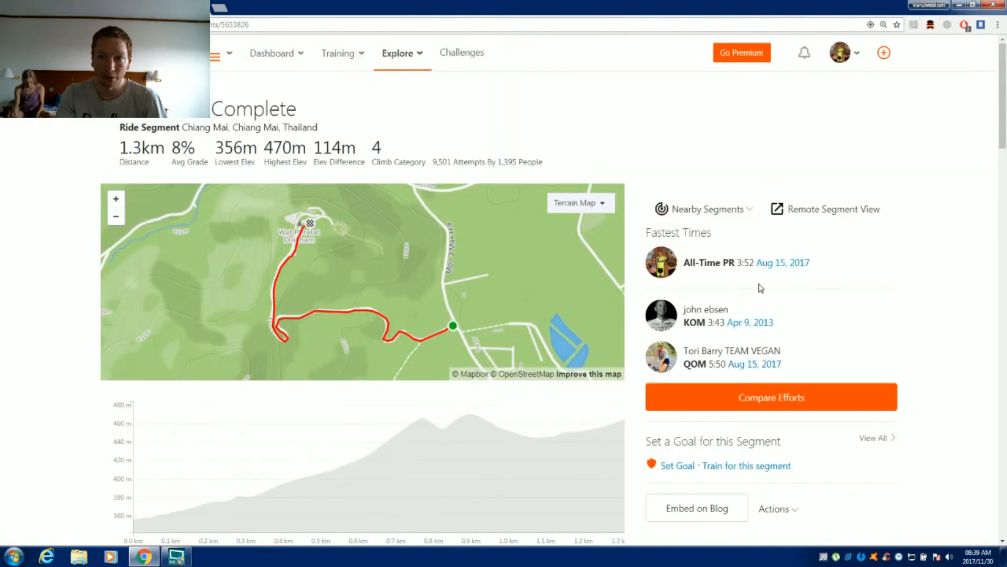
pyautogui.scroll(-3)
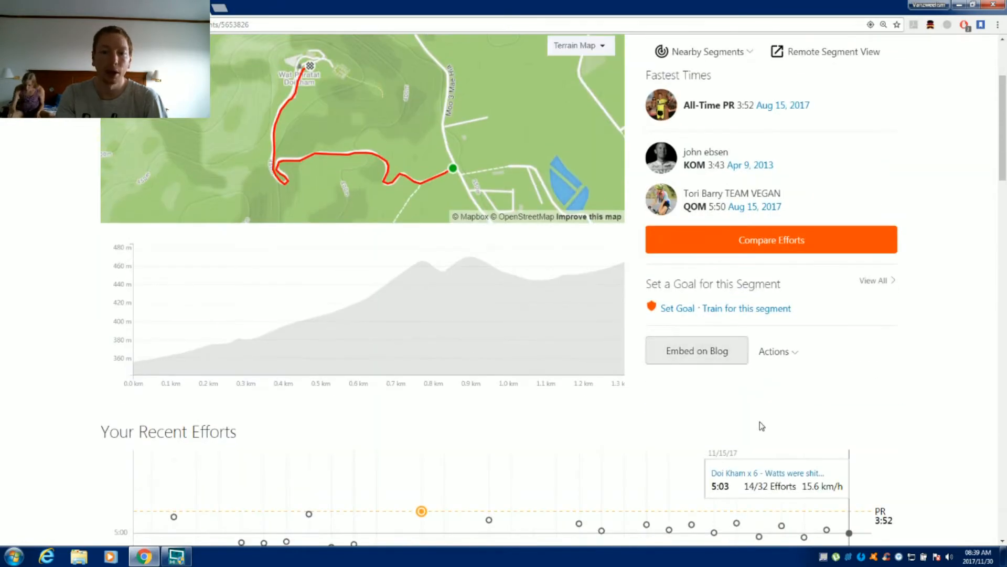
pyautogui.moveTo(368, 293)
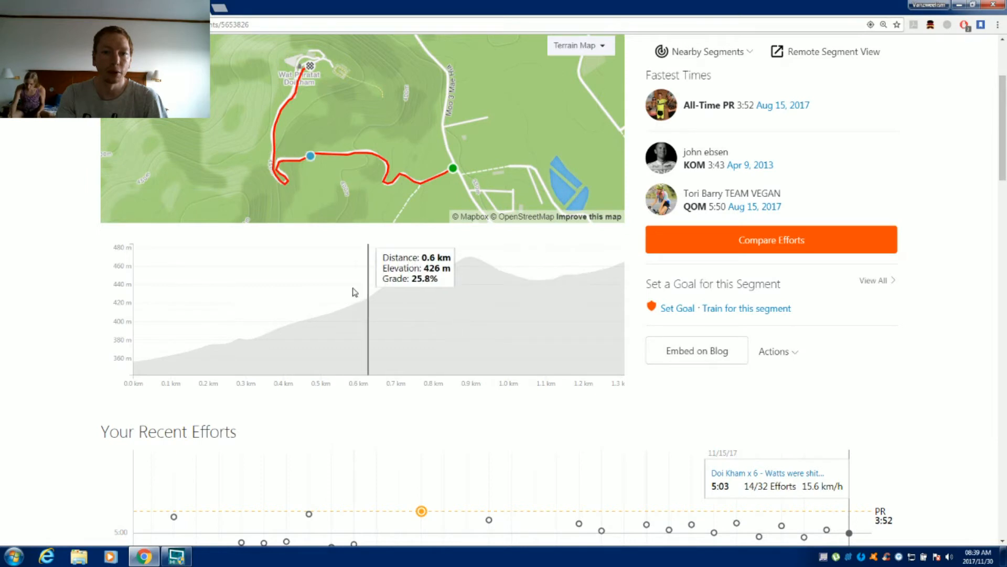
pyautogui.scroll(-3)
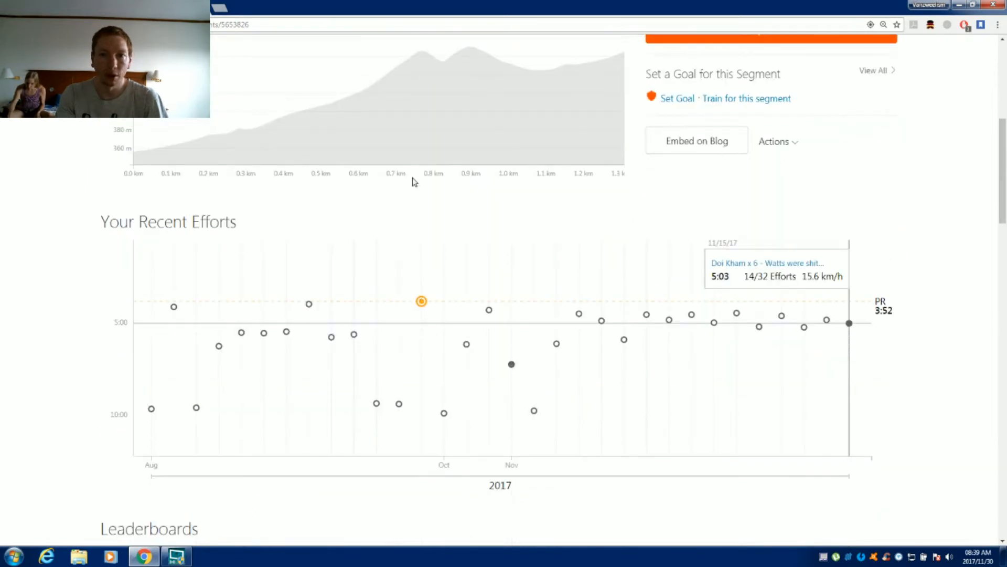
pyautogui.scroll(-3)
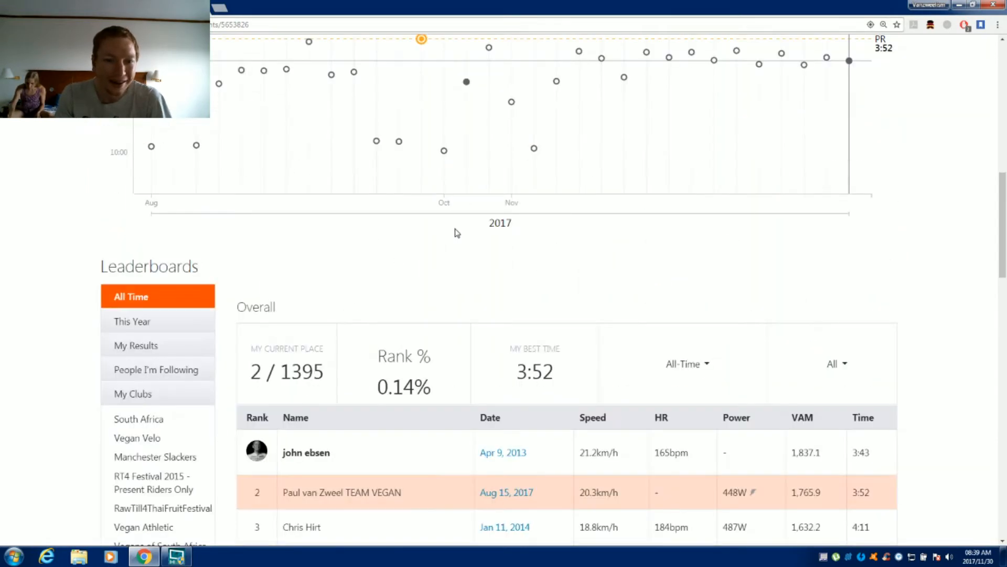
# Reveal the Overall leaderboard table, then bring up the Windows Start program list
pyautogui.scroll(-3)
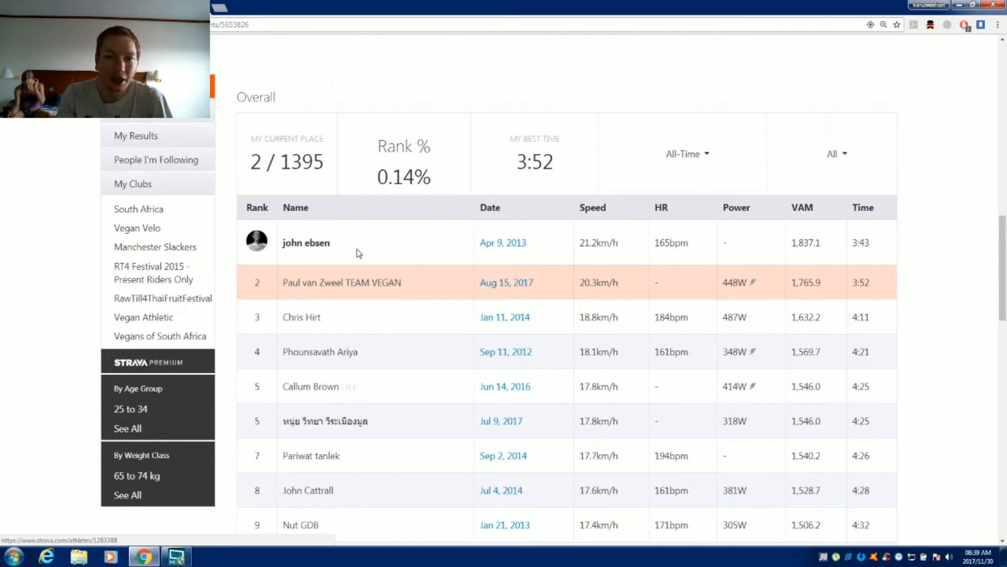
pyautogui.moveTo(351, 236)
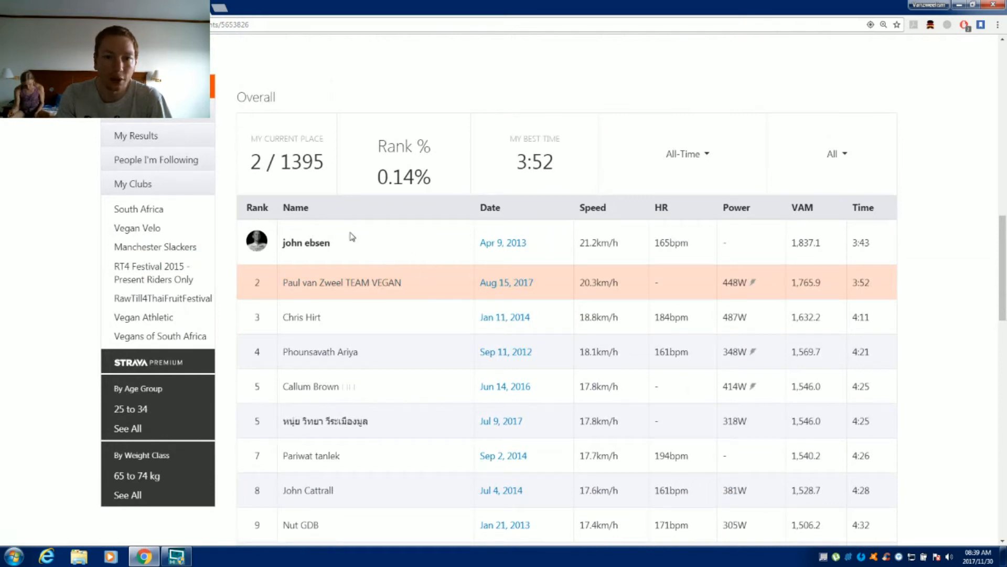
pyautogui.moveTo(455, 252)
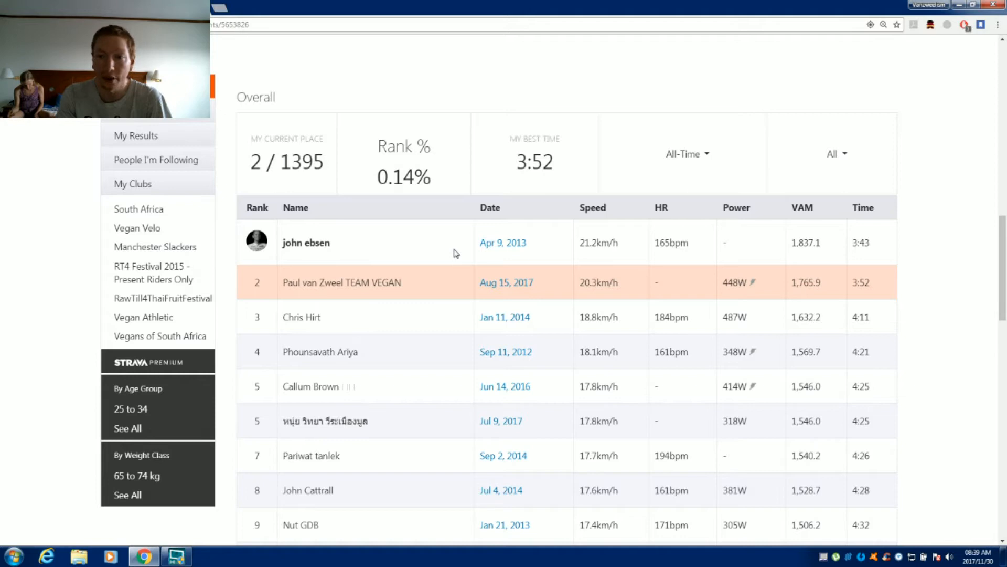
pyautogui.moveTo(442, 235)
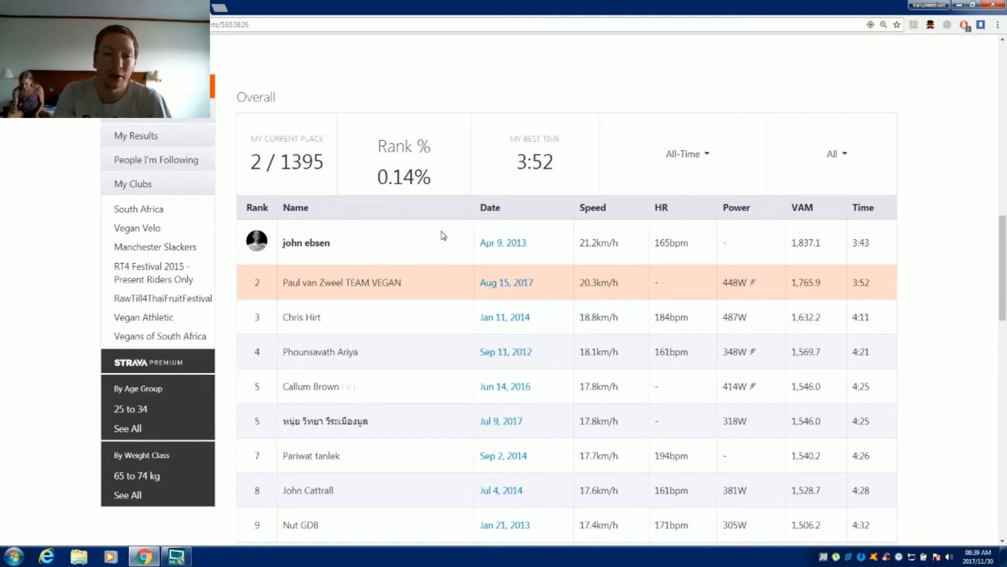
pyautogui.moveTo(418, 258)
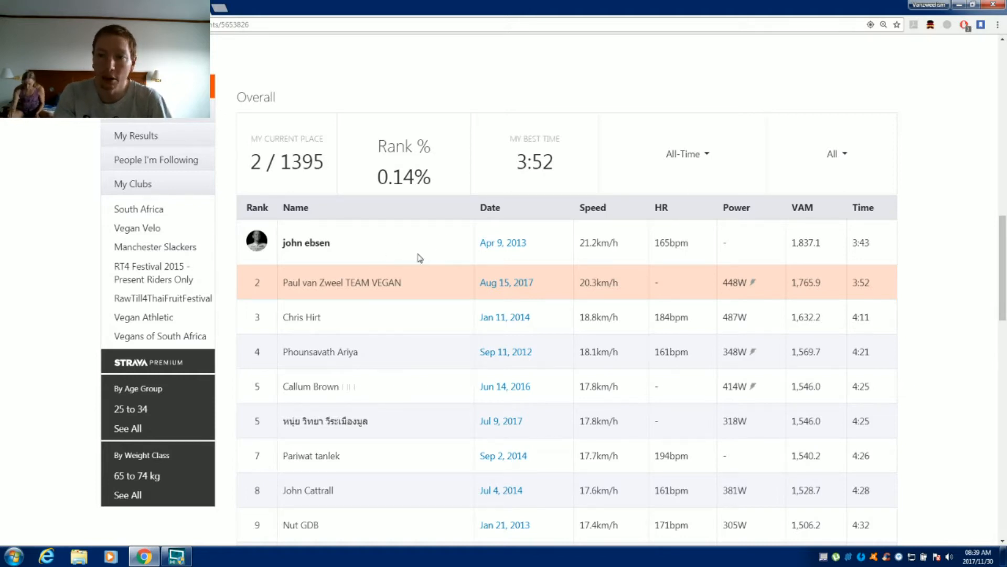
pyautogui.moveTo(876, 256)
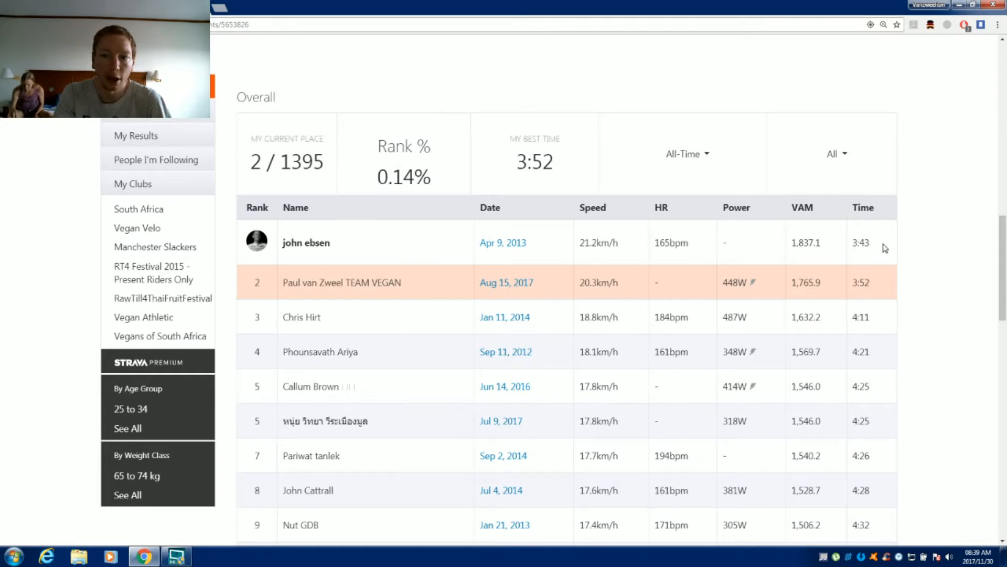
pyautogui.moveTo(862, 282)
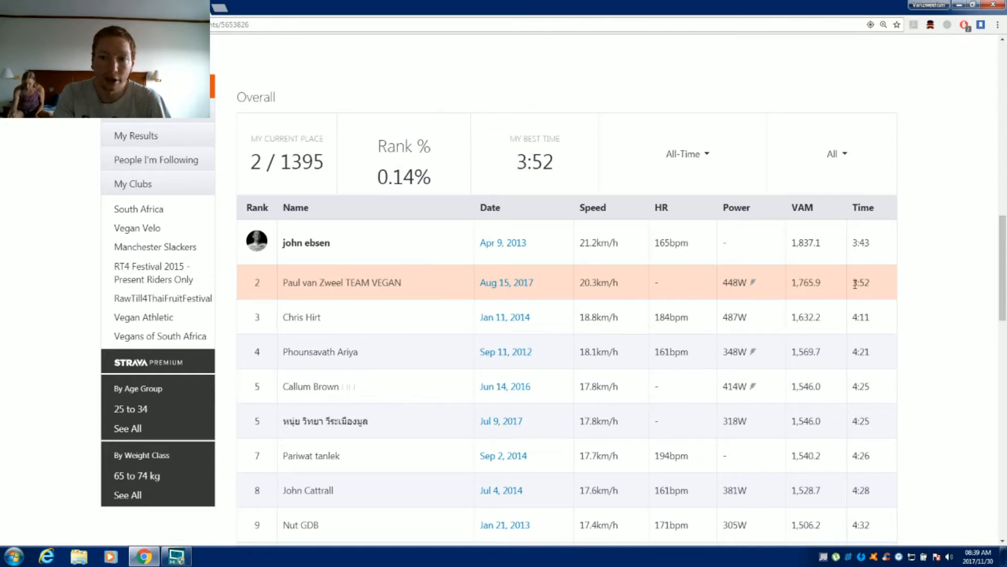
pyautogui.moveTo(568, 311)
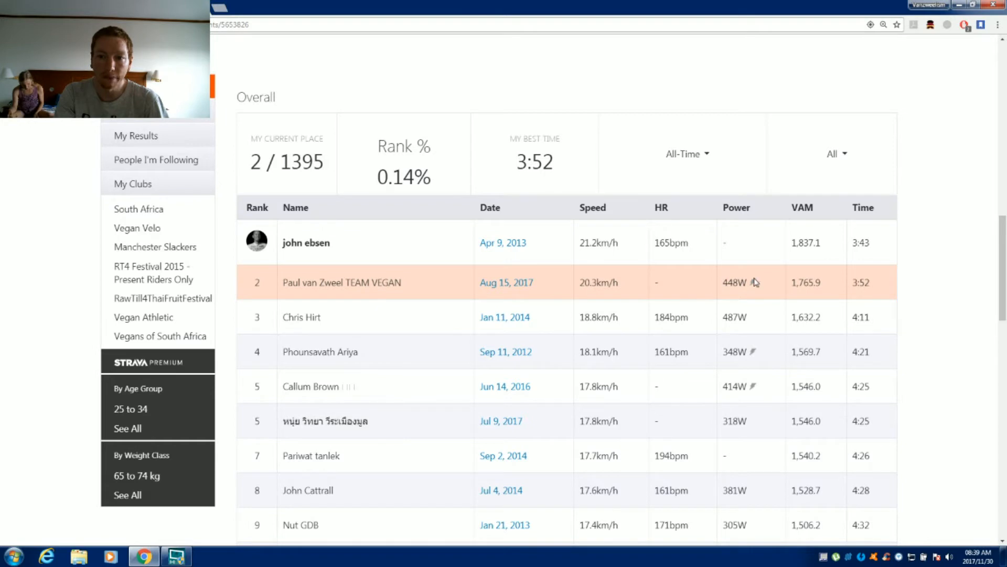
pyautogui.click(12, 554)
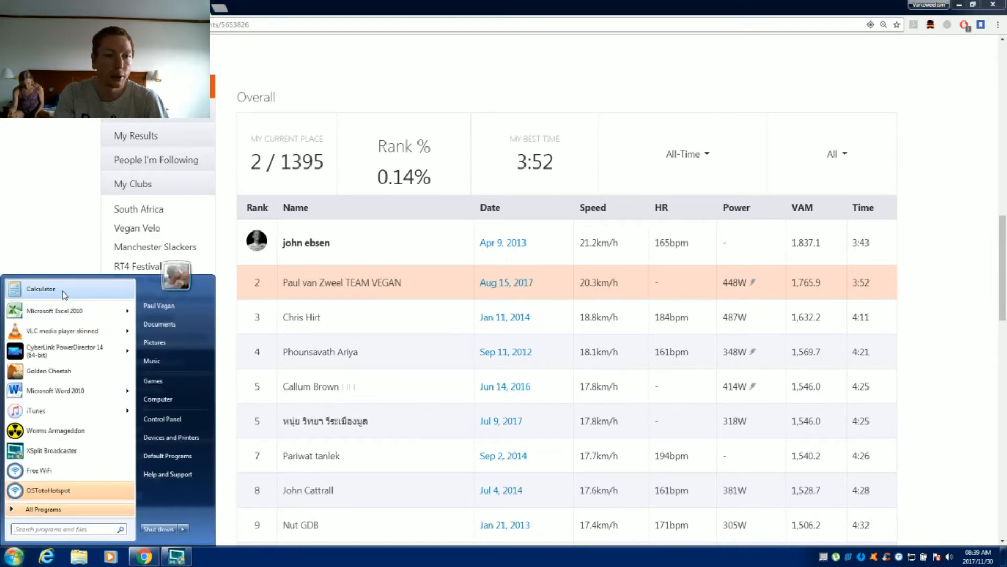
# Compute 448 W divided by 66 kg, giving about 6.79 W/kg
pyautogui.click(41, 288)
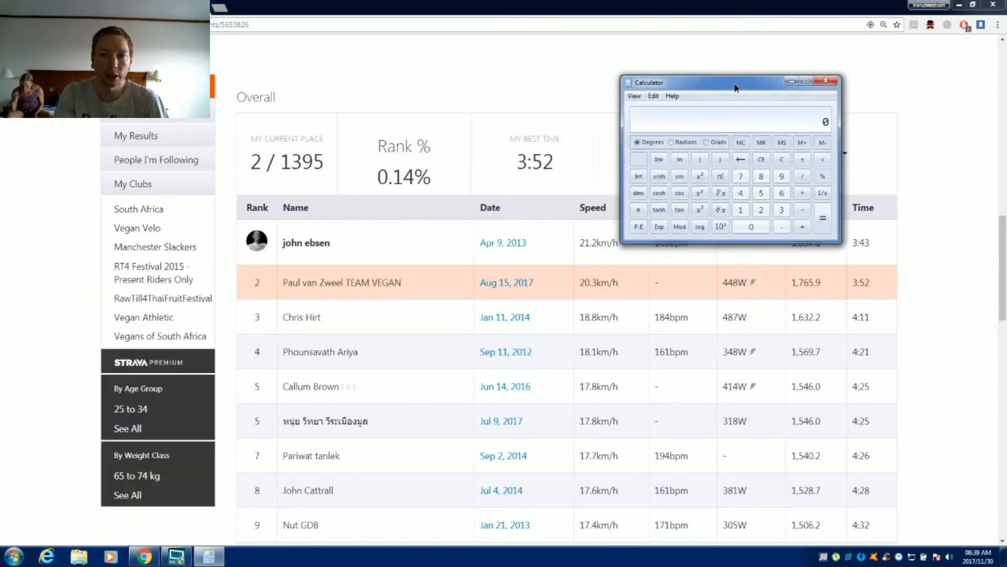
pyautogui.moveTo(782, 193)
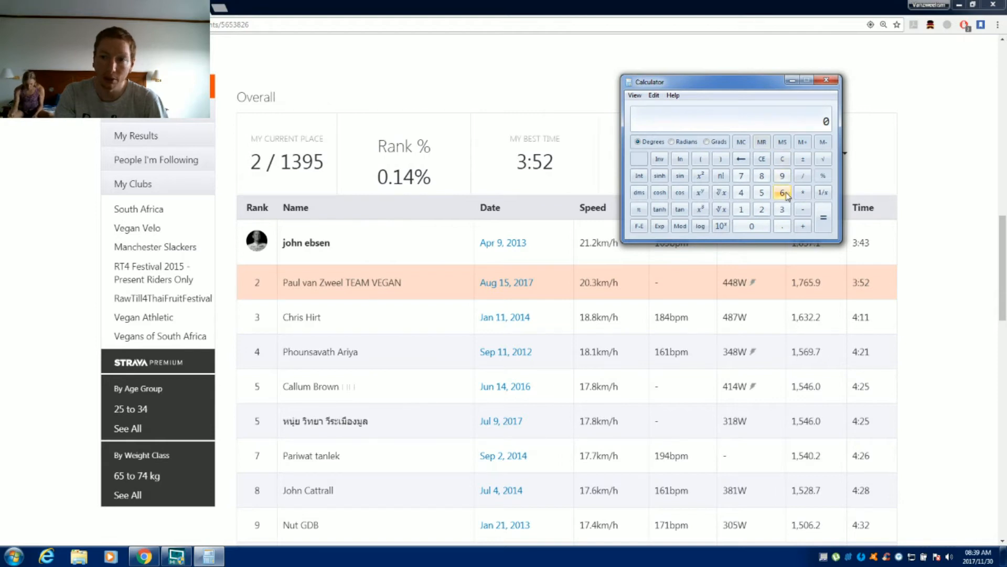
pyautogui.click(741, 192)
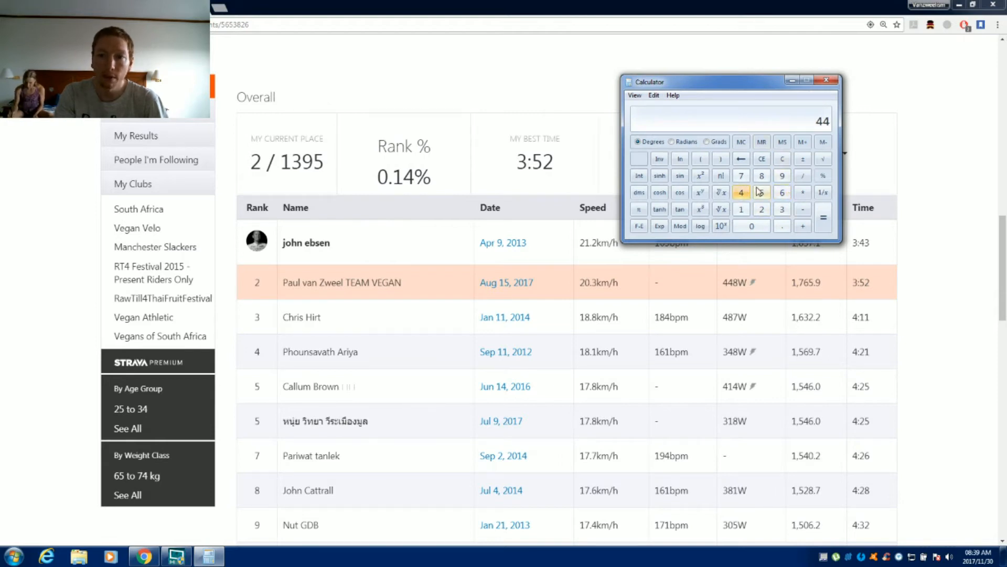
pyautogui.click(782, 192)
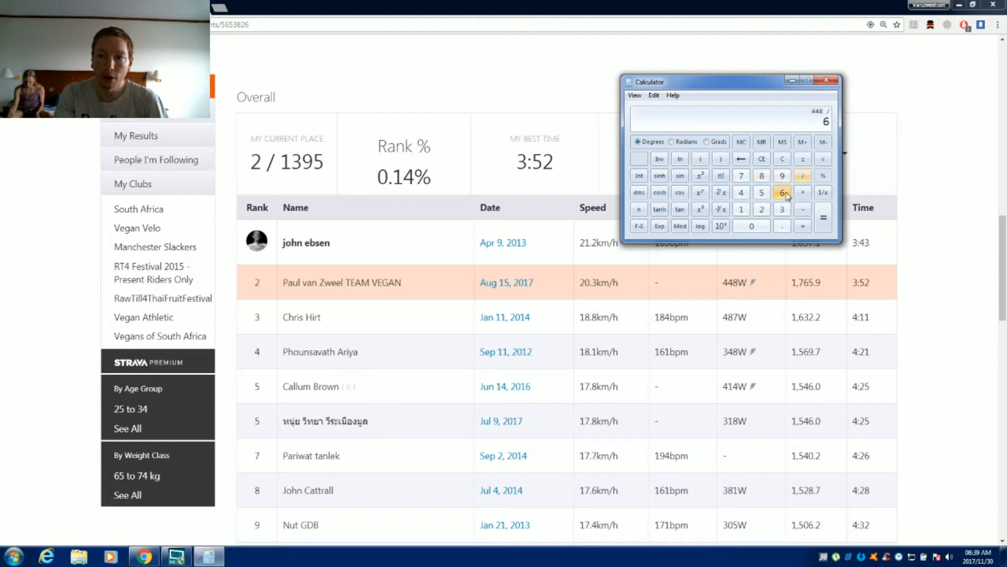
pyautogui.click(823, 217)
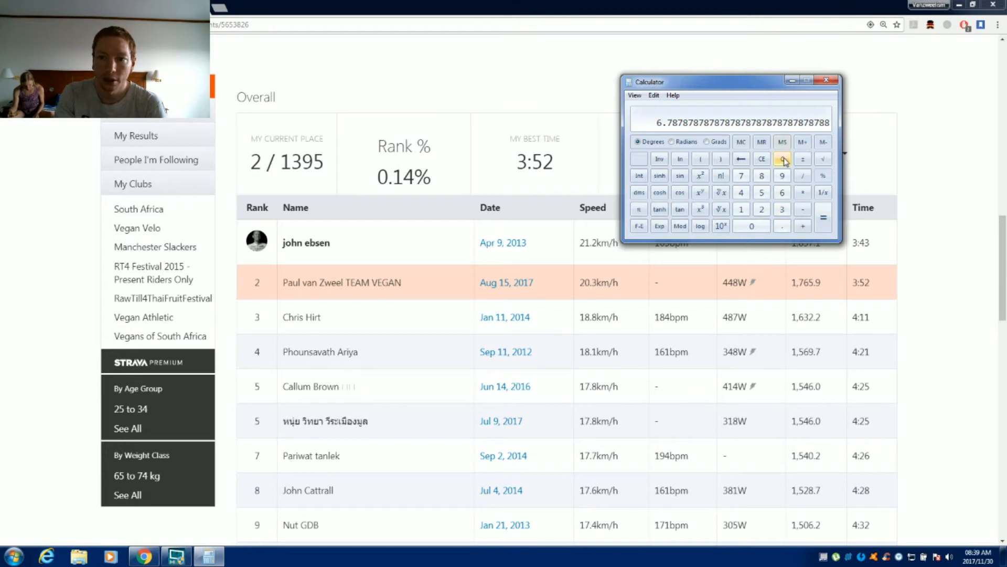
# Compute the 470 W target divided by 66 kg, giving about 7.12 W/kg
pyautogui.click(782, 158)
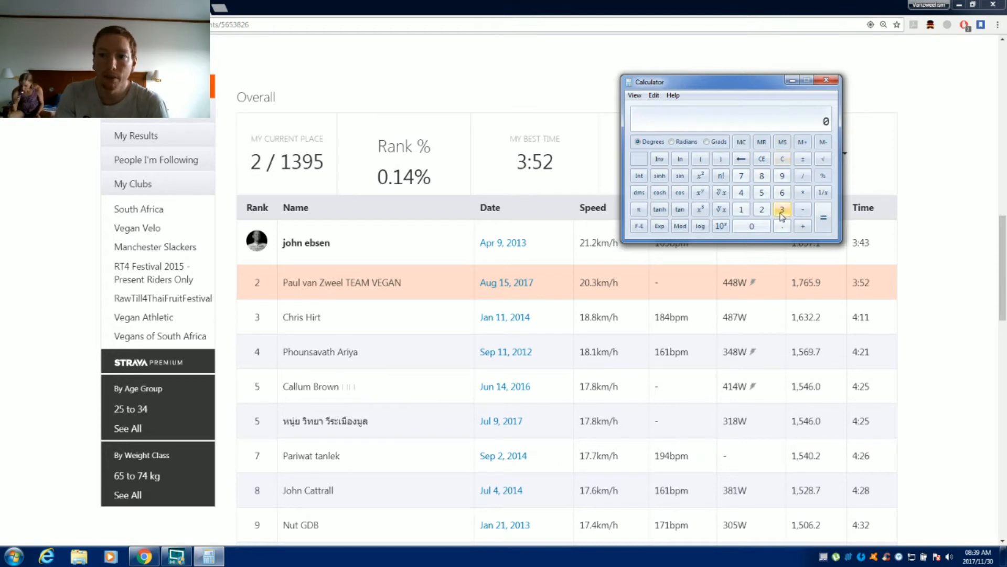
pyautogui.click(741, 175)
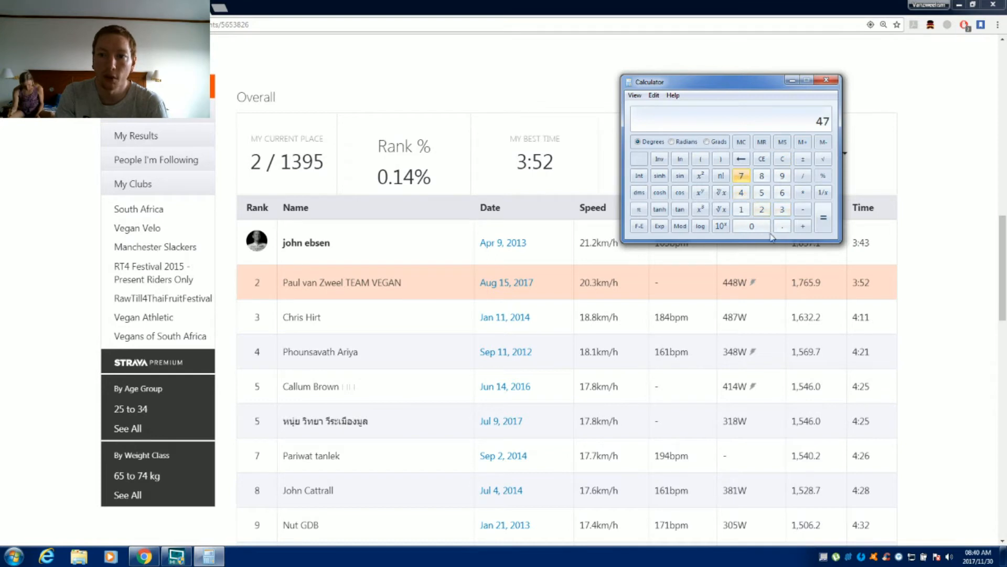
pyautogui.click(803, 192)
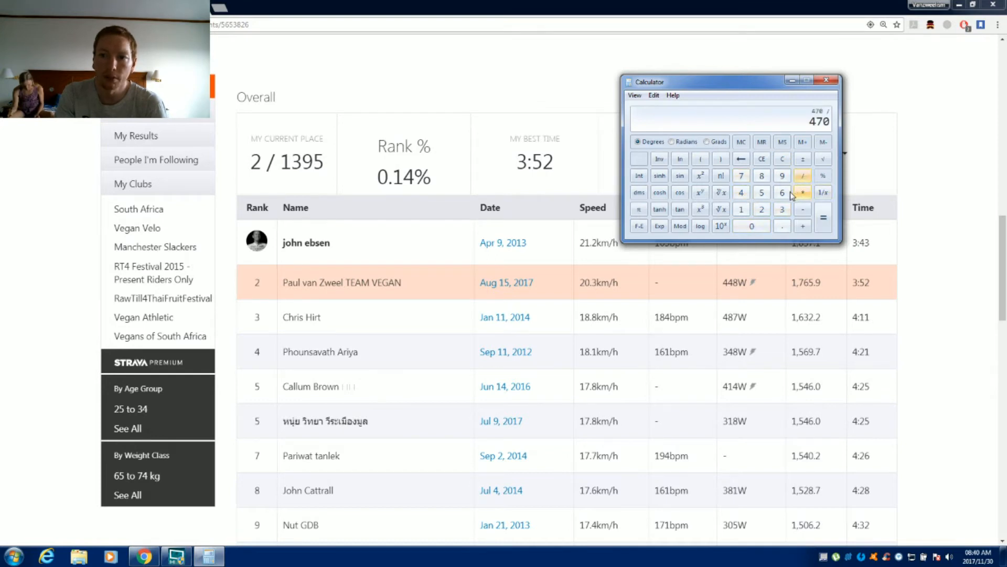
pyautogui.click(822, 216)
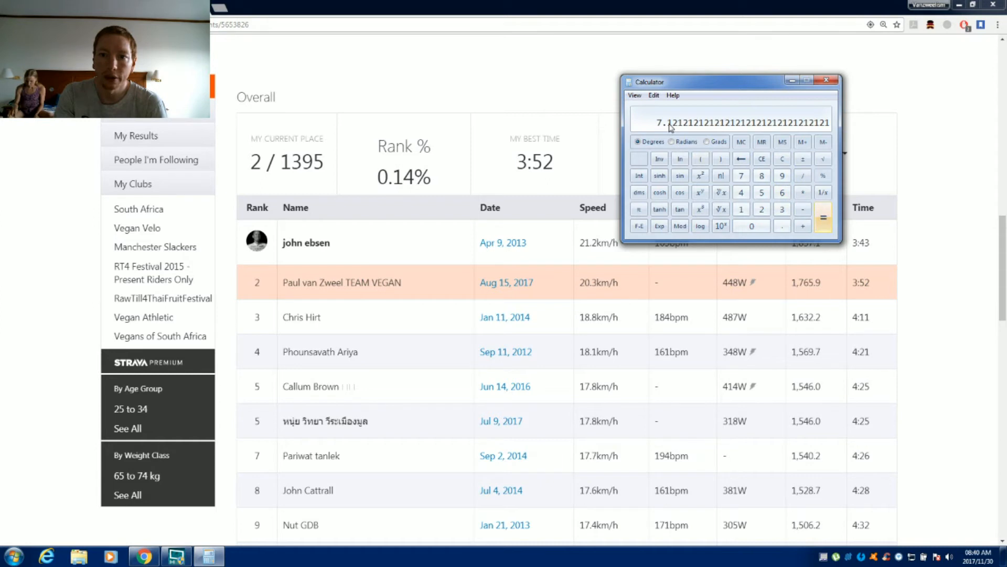
pyautogui.moveTo(757, 128)
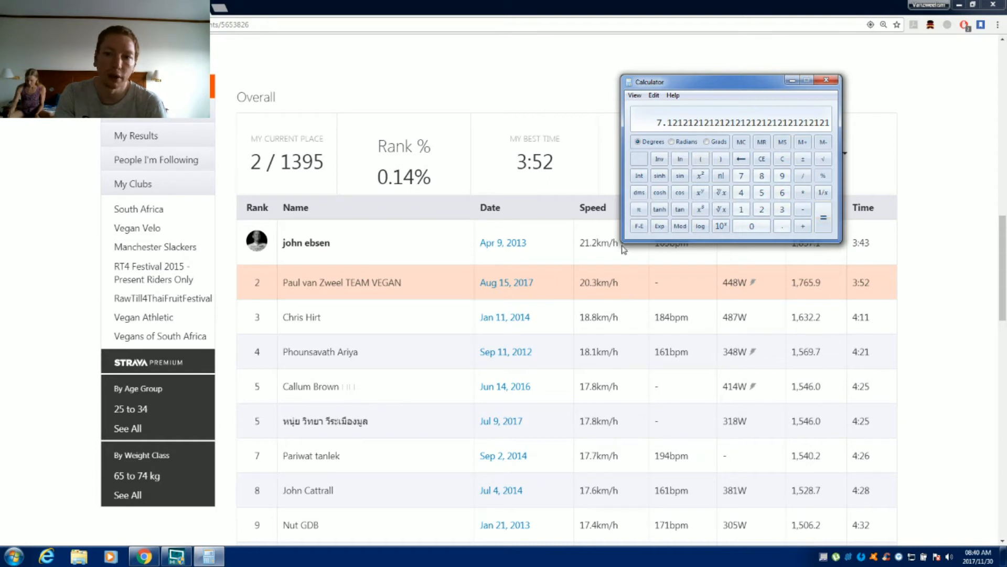
pyautogui.moveTo(829, 81)
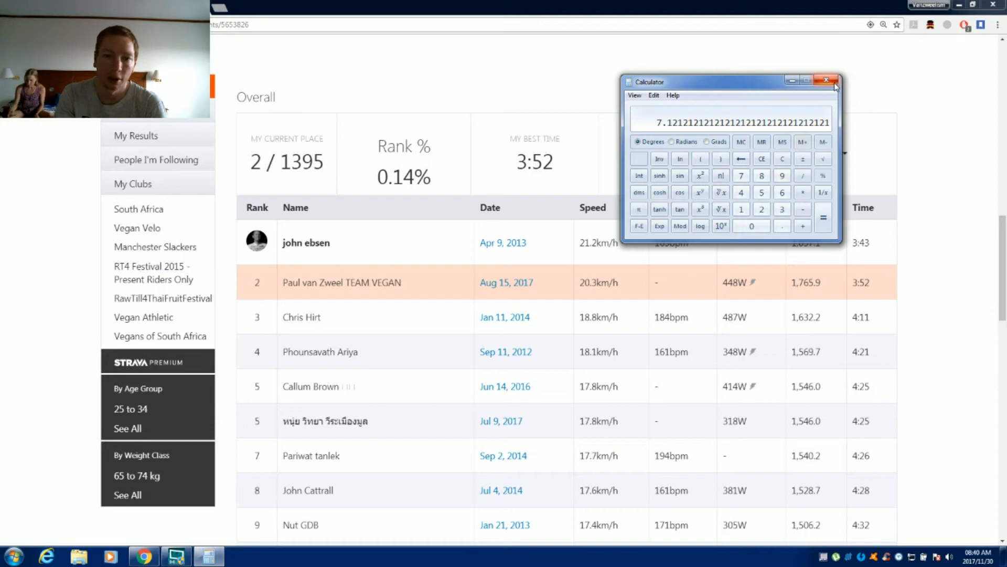
# Close Calculator to return to the Strava leaderboard showing 3:43 top and 3:52 second
pyautogui.click(832, 82)
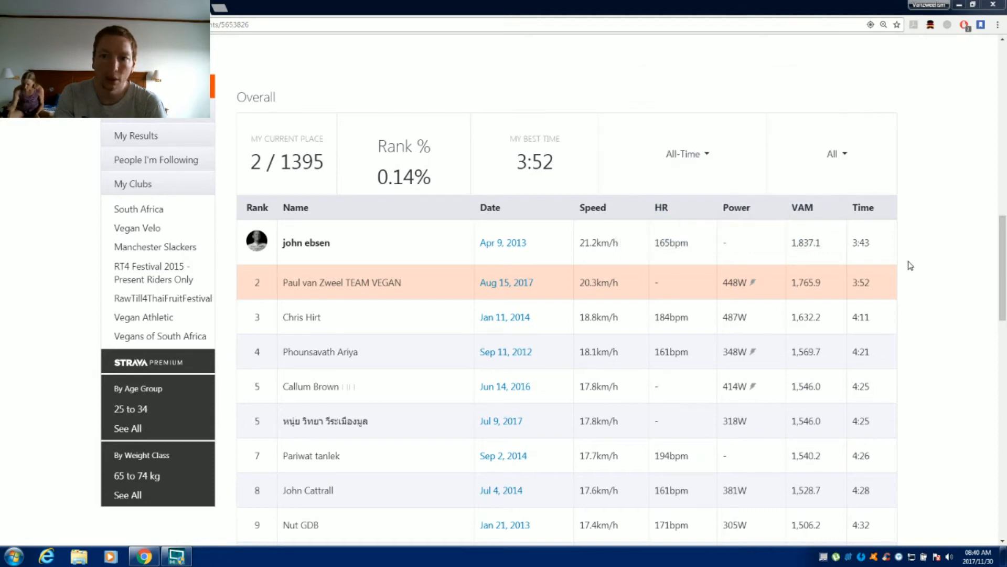
pyautogui.moveTo(543, 292)
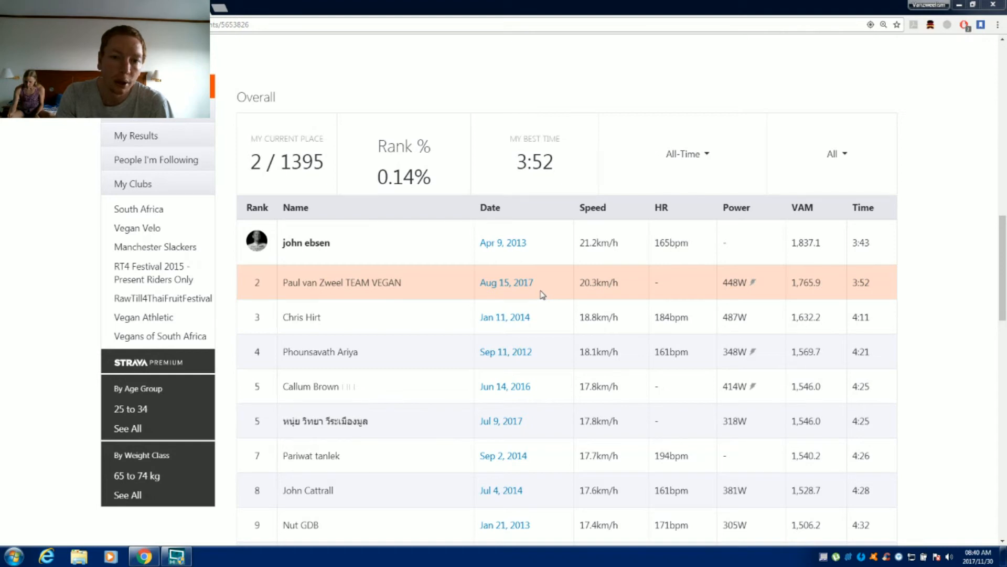
pyautogui.moveTo(711, 282)
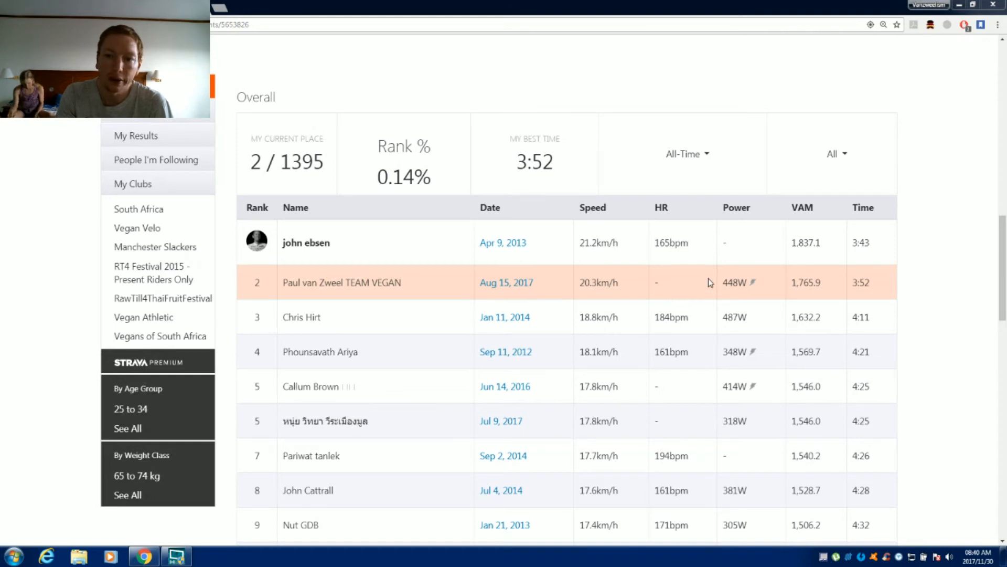
pyautogui.moveTo(717, 293)
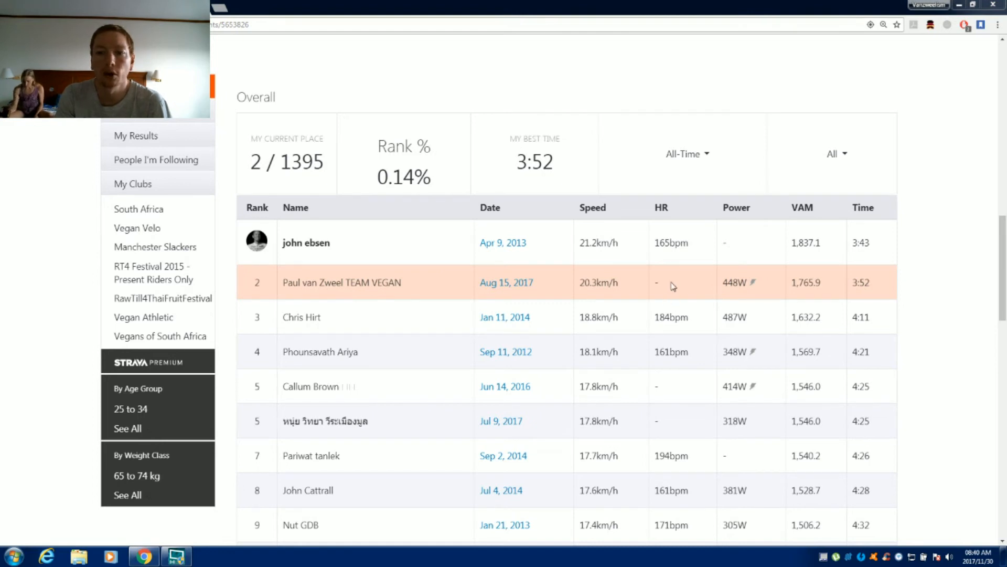
pyautogui.moveTo(699, 288)
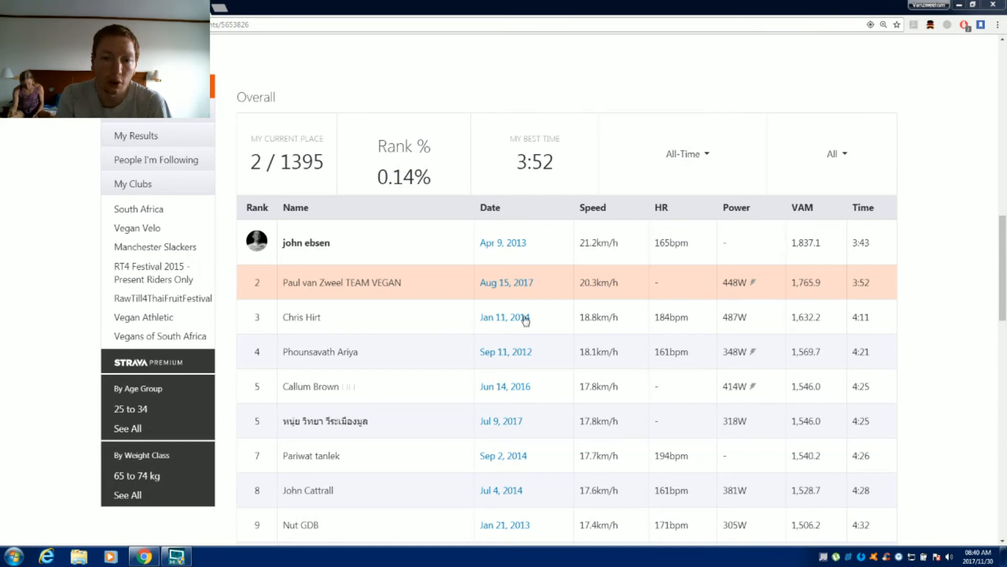
pyautogui.moveTo(490, 302)
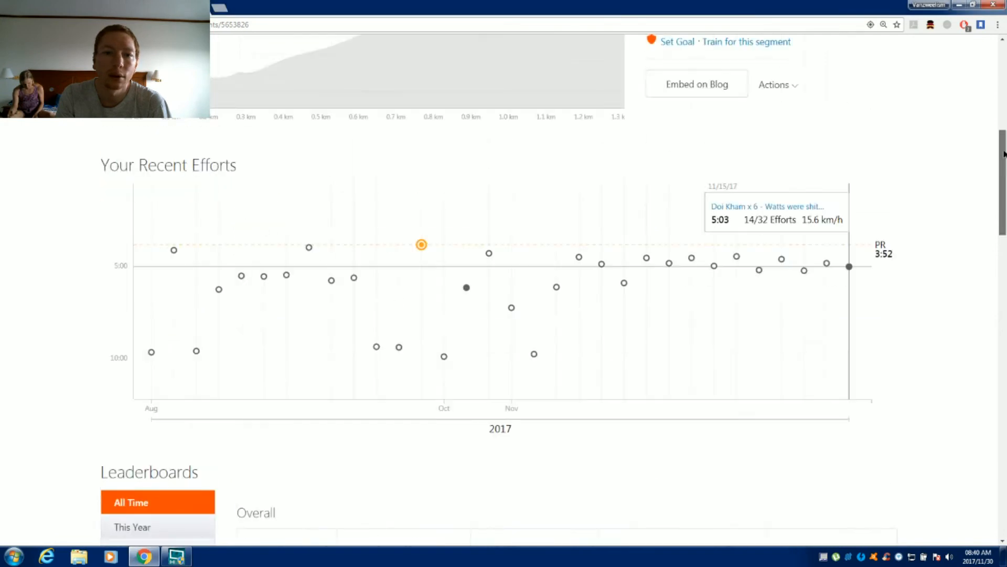
# Scroll back to the top of the segment page showing the map, PR 3:52 and KOM 3:43
pyautogui.scroll(3)
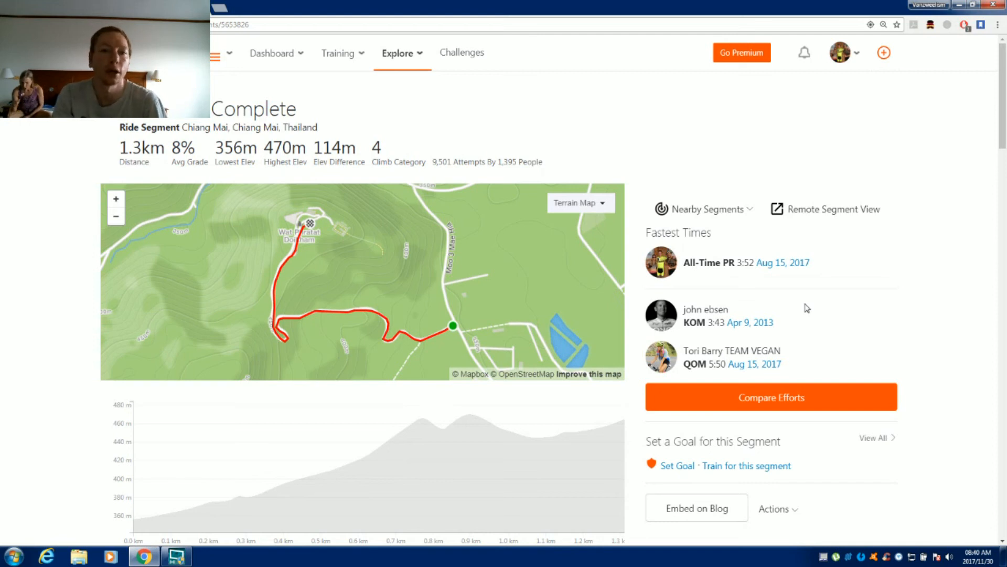
pyautogui.moveTo(734, 287)
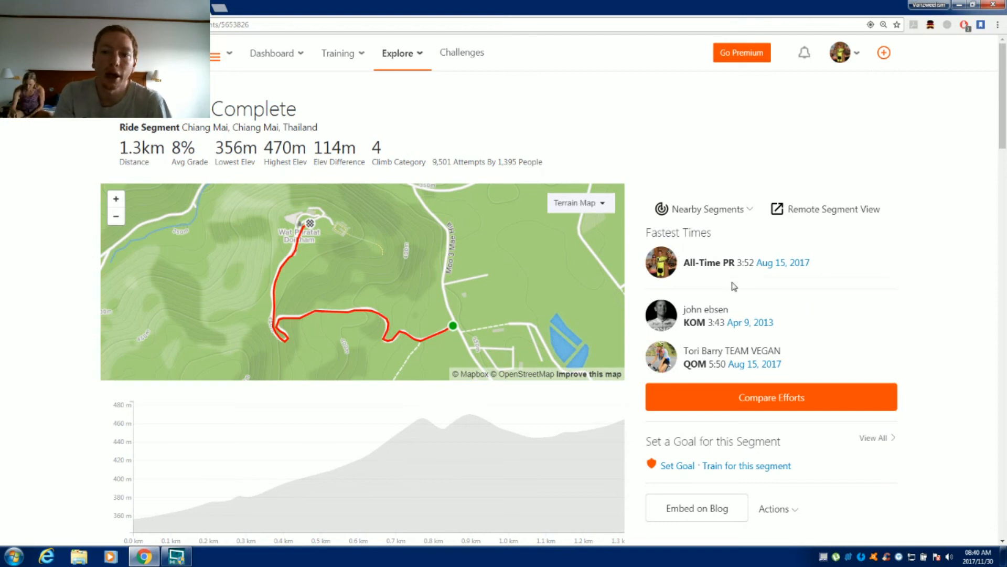